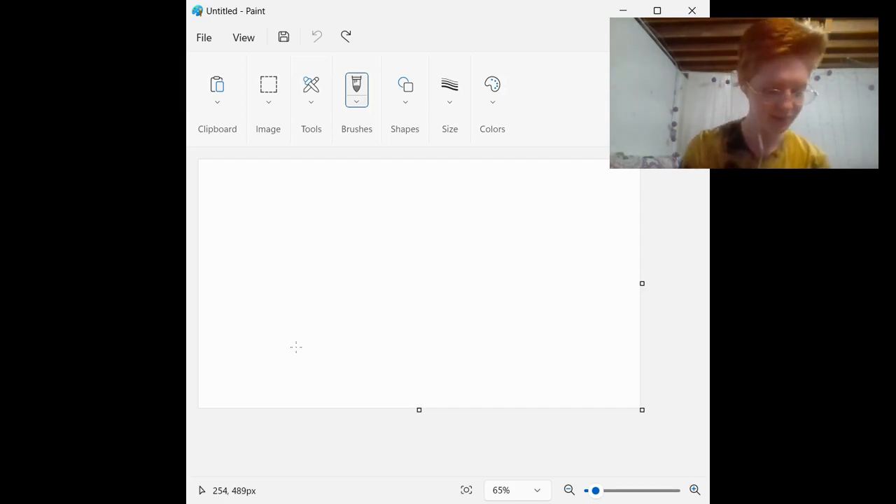
pyautogui.moveTo(269, 371)
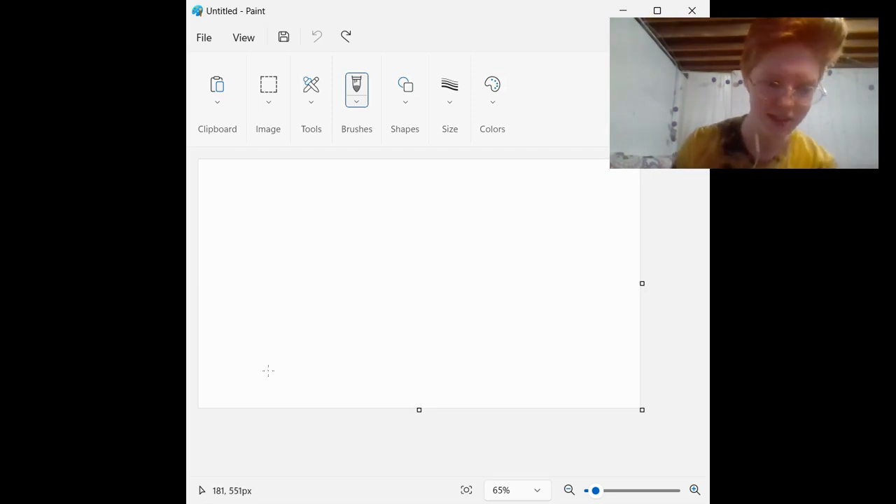
# - Draw a tall rectangular building and a slanted-roof block along the bottom edge
pyautogui.moveTo(311, 341); pyautogui.dragTo(306, 405)
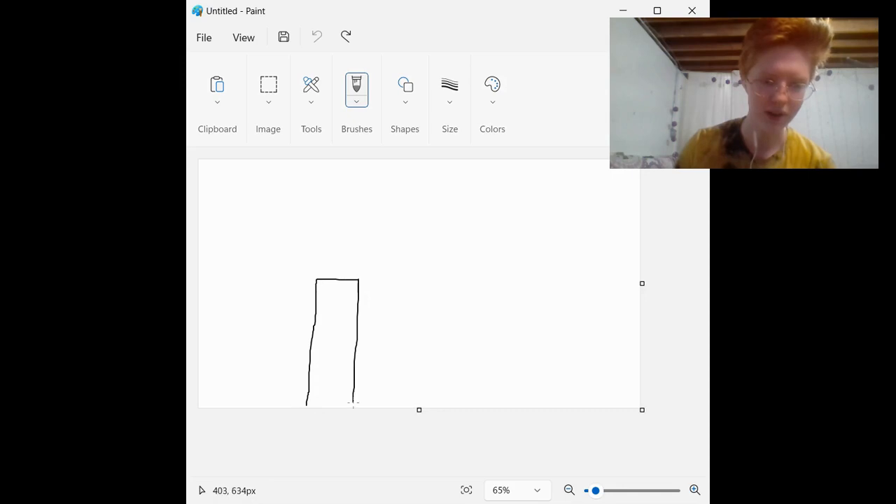
pyautogui.moveTo(427, 309); pyautogui.dragTo(420, 406)
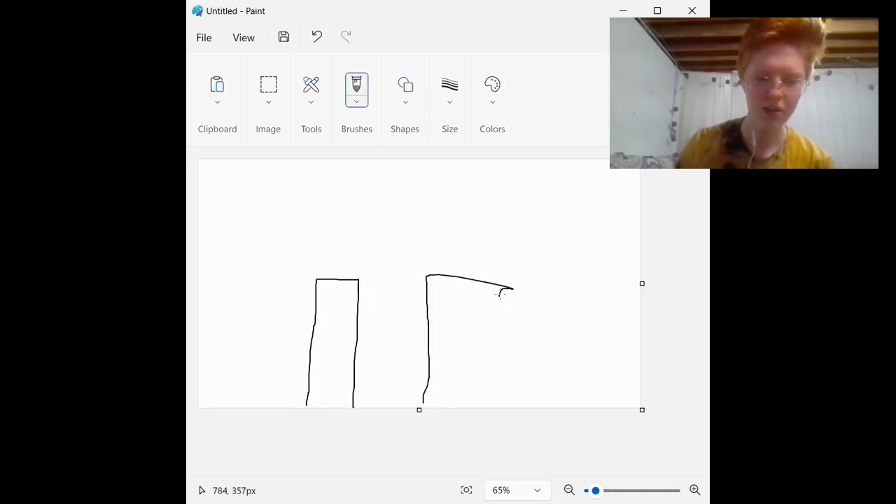
pyautogui.moveTo(509, 289); pyautogui.dragTo(488, 406)
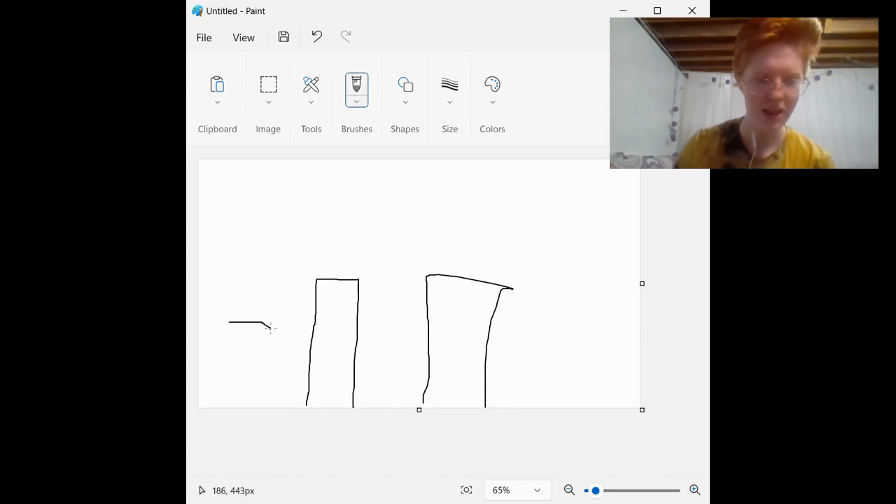
# - Draw two wavy-sided towers, one on the left and one on the right
pyautogui.moveTo(258, 329); pyautogui.dragTo(264, 406)
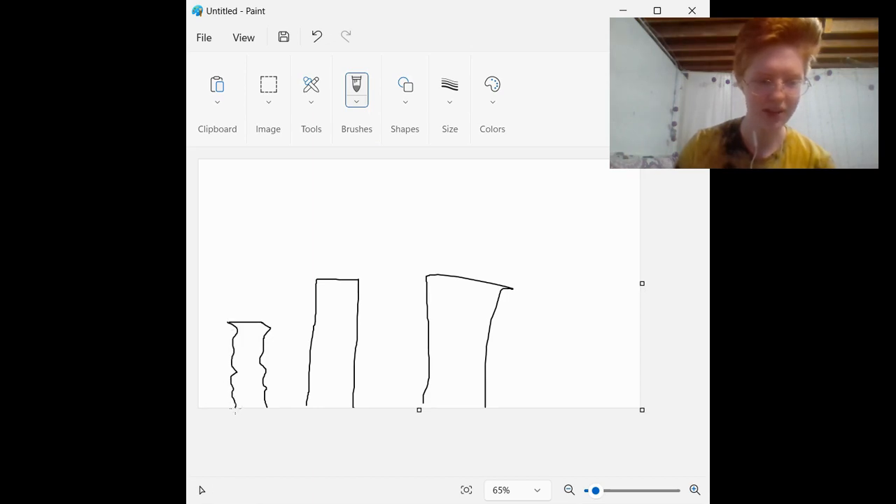
pyautogui.moveTo(558, 305)
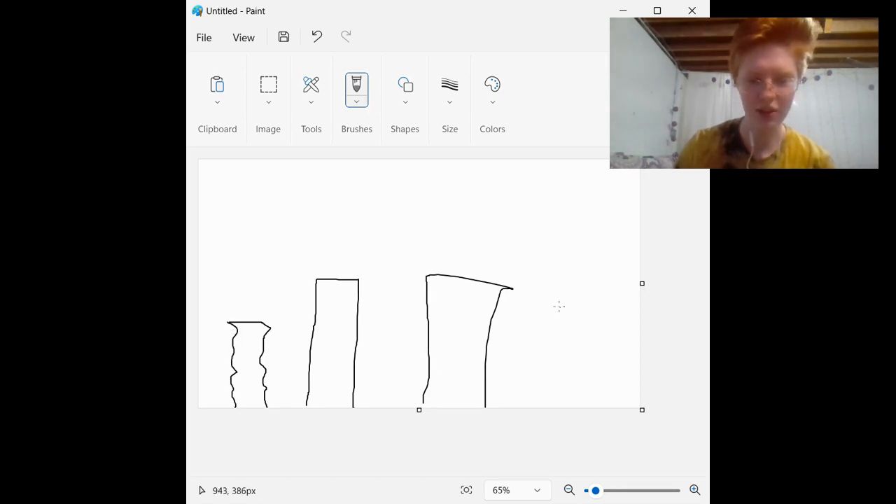
pyautogui.moveTo(549, 315); pyautogui.dragTo(574, 357)
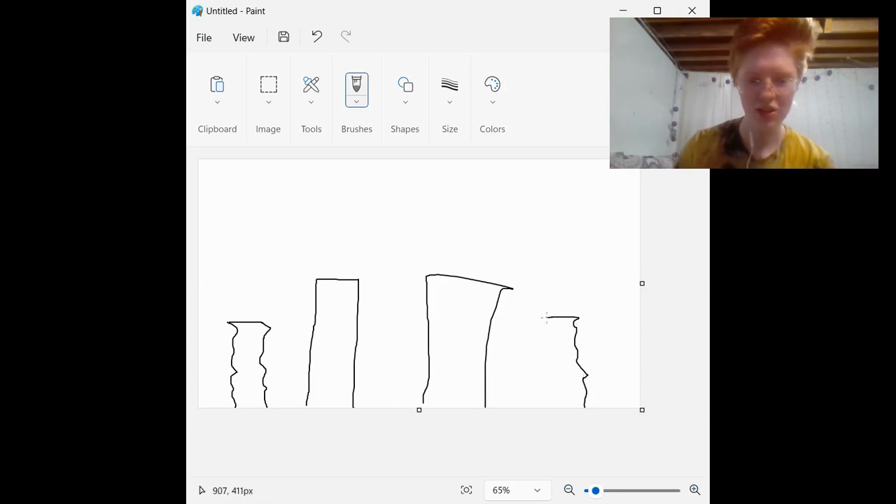
pyautogui.moveTo(553, 319); pyautogui.dragTo(560, 409)
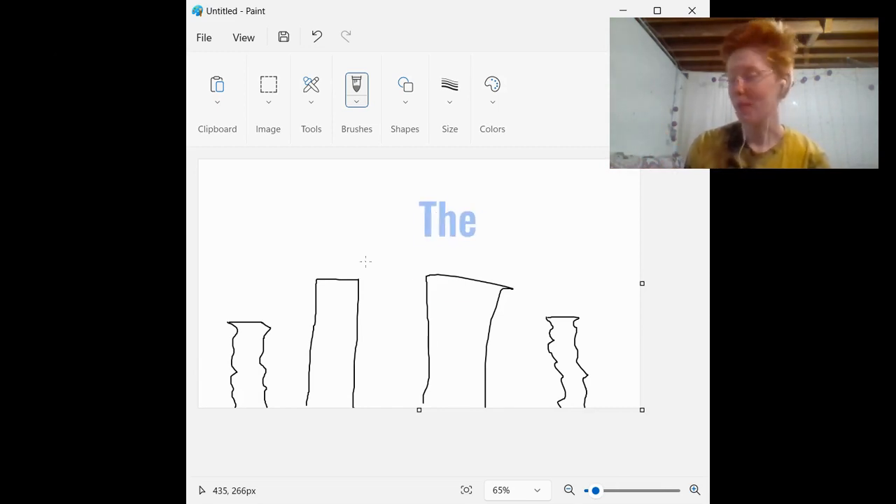
# - Write the text 'Machiverse' on the canvas
pyautogui.write('Machiverse')
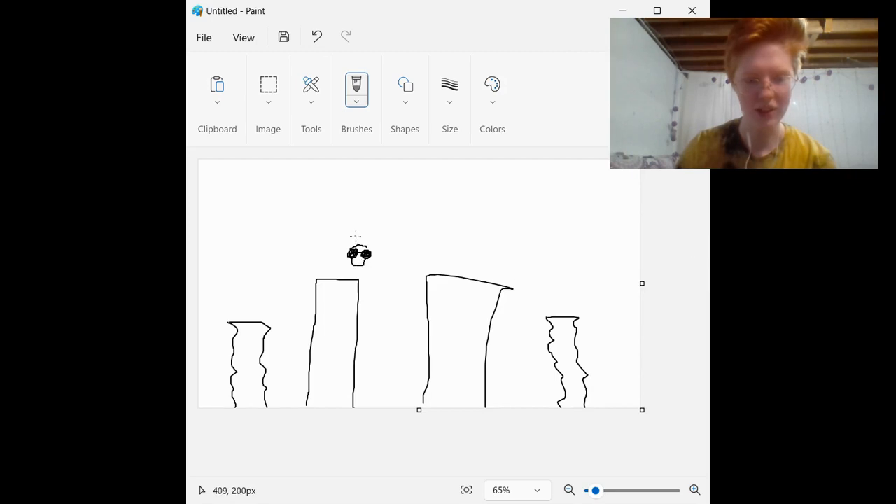
# - Scribble scruffy hair around the sunglasses face on the tall building
pyautogui.moveTo(357, 238); pyautogui.dragTo(343, 266)
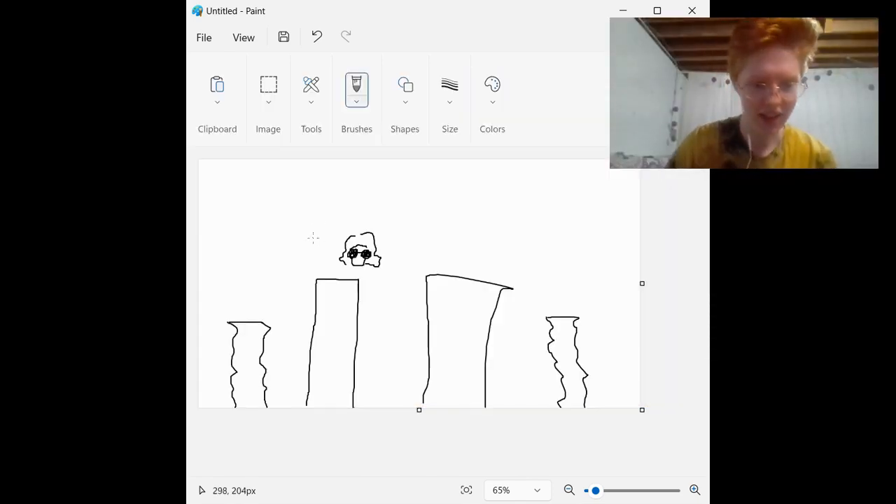
# - Sketch a round head with a hair stroke beside the sunglasses face
pyautogui.moveTo(297, 231); pyautogui.dragTo(322, 264)
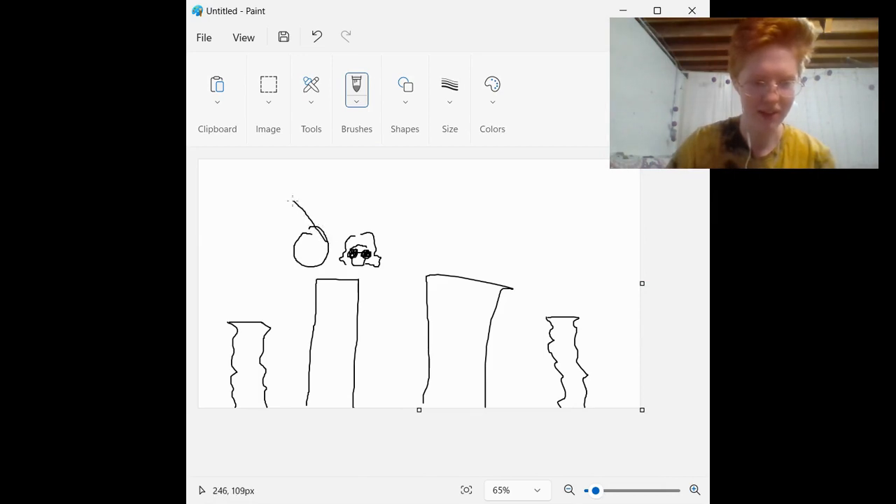
pyautogui.moveTo(293, 202); pyautogui.dragTo(273, 193)
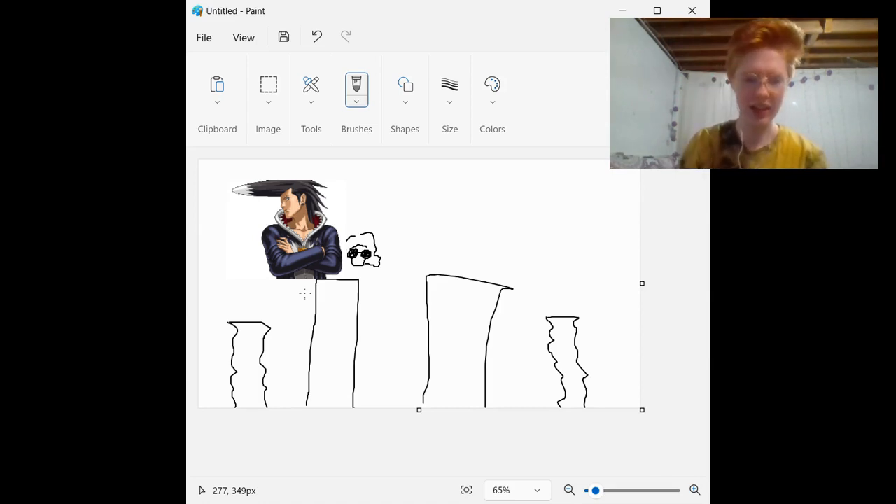
pyautogui.moveTo(386, 280)
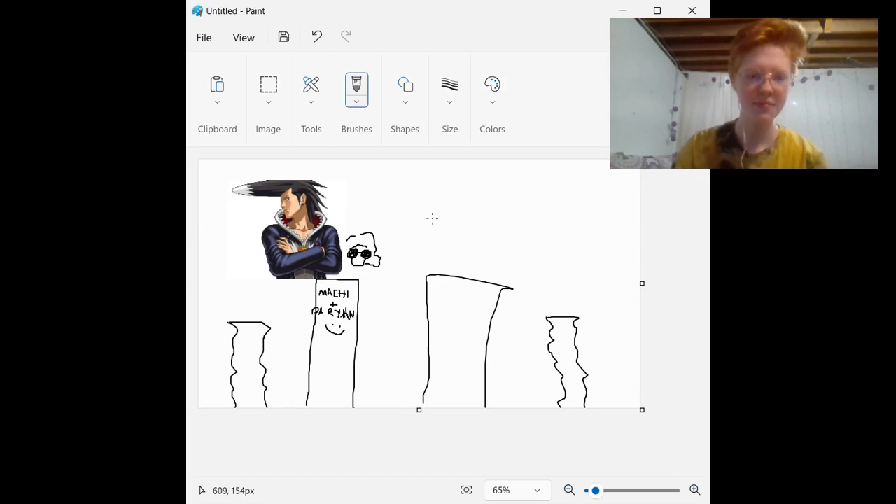
pyautogui.moveTo(423, 227)
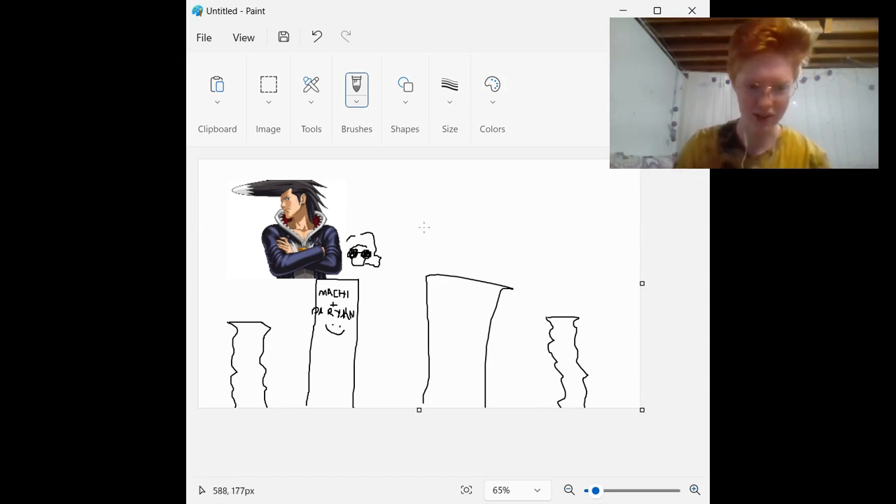
# - Draw a curved stroke starting a round head above the slanted-roof building
pyautogui.moveTo(423, 231); pyautogui.dragTo(459, 252)
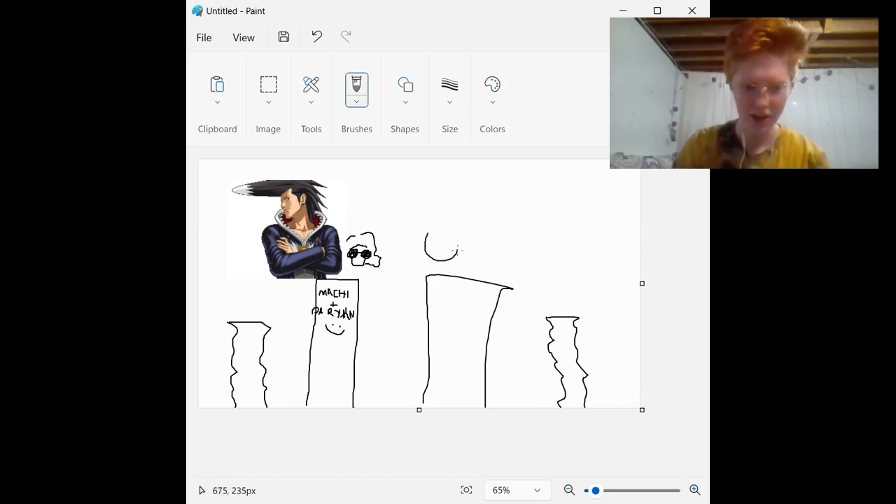
# - Give the head on the middle pillar sunglasses and long hair flowing down onto the pillar
pyautogui.moveTo(427, 249); pyautogui.dragTo(459, 245)
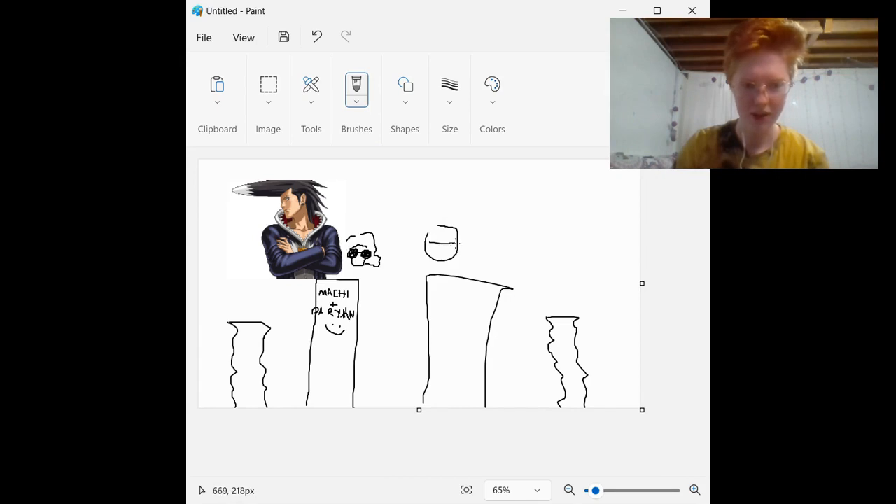
pyautogui.moveTo(431, 244); pyautogui.dragTo(453, 243)
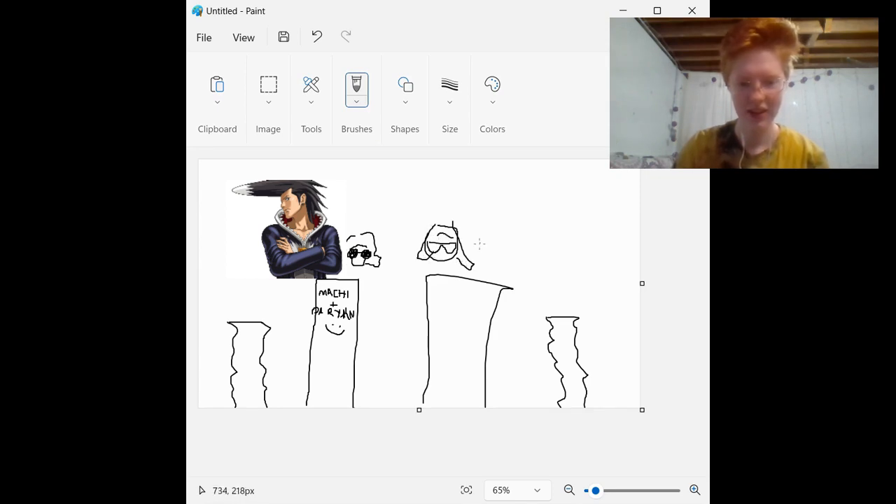
pyautogui.moveTo(450, 259); pyautogui.dragTo(476, 273)
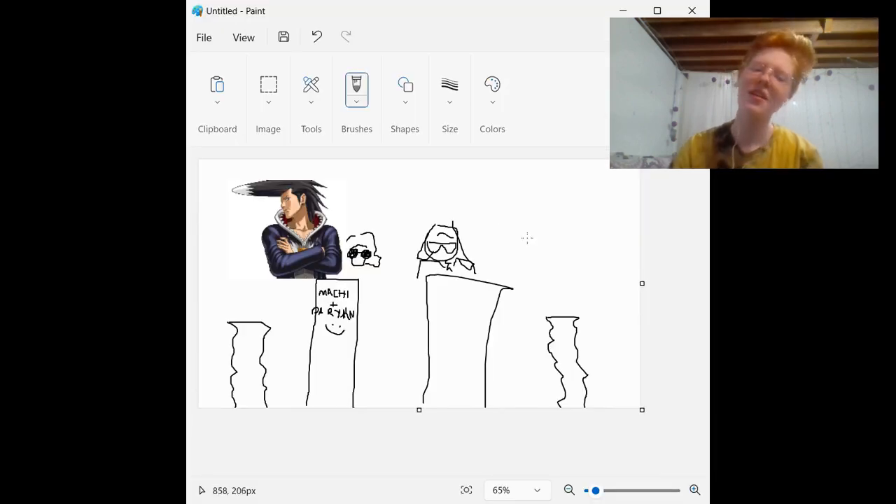
pyautogui.moveTo(501, 236); pyautogui.dragTo(518, 259)
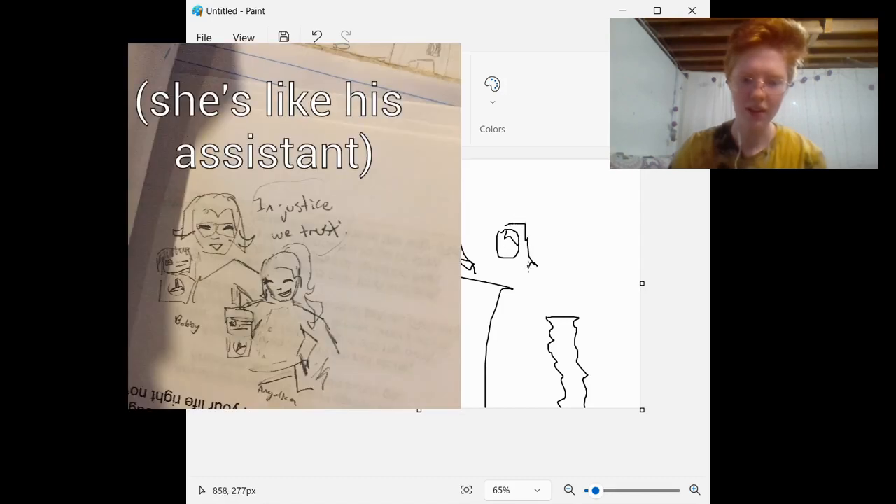
# - Start a second long-haired figure beside the first on the middle pillar
pyautogui.moveTo(504, 259); pyautogui.dragTo(518, 252)
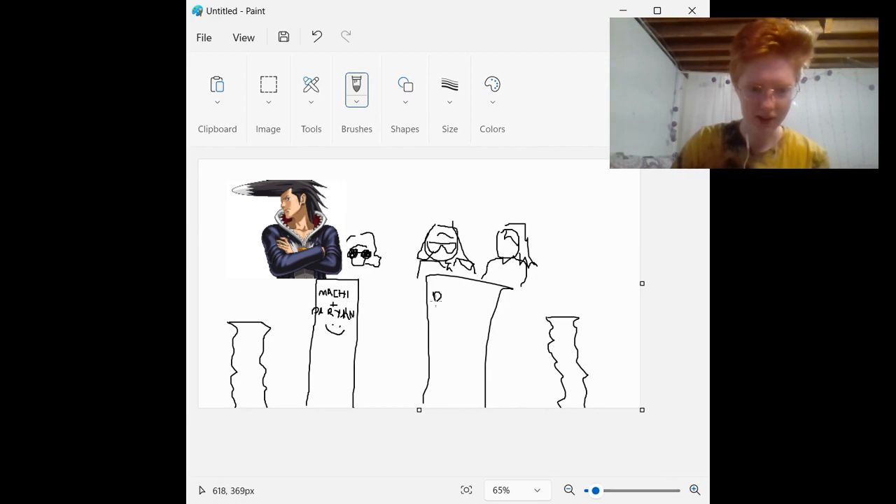
# - Hand-letter 'DIr' and a further letter stroke across the middle pillar
pyautogui.write('DIr')
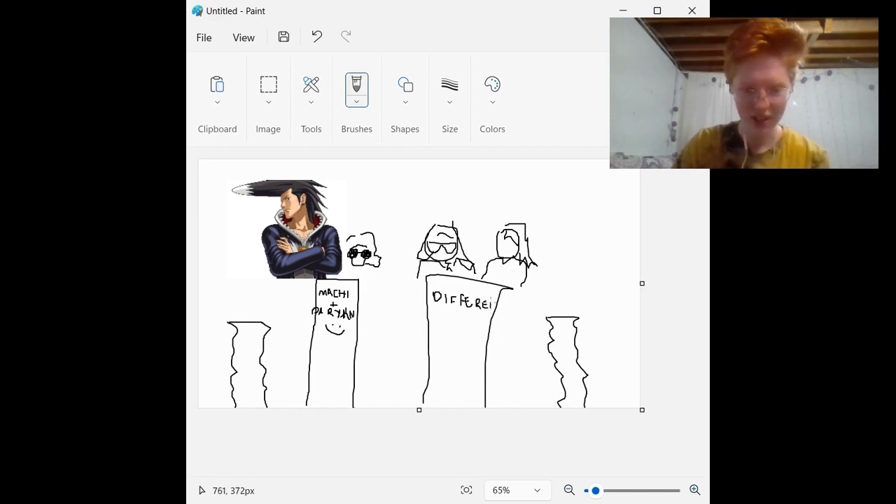
pyautogui.click(490, 305)
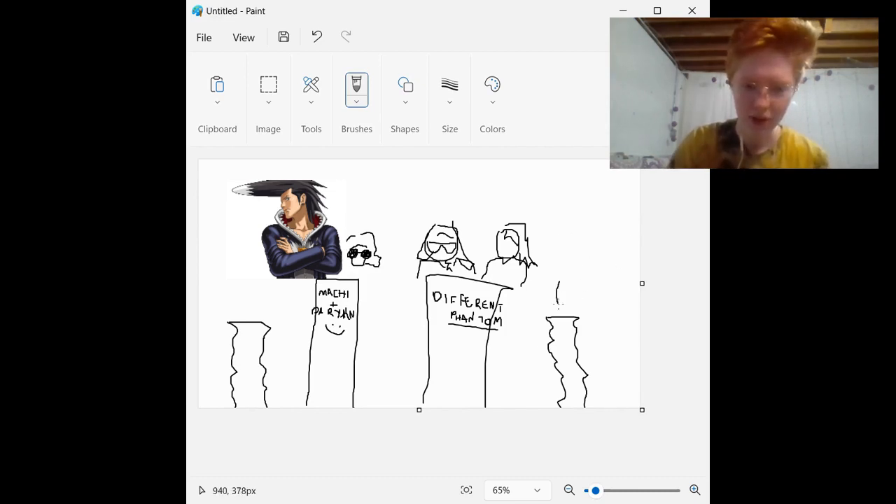
# - Draw a round head atop the right-hand wavy tower
pyautogui.moveTo(567, 269); pyautogui.dragTo(581, 311)
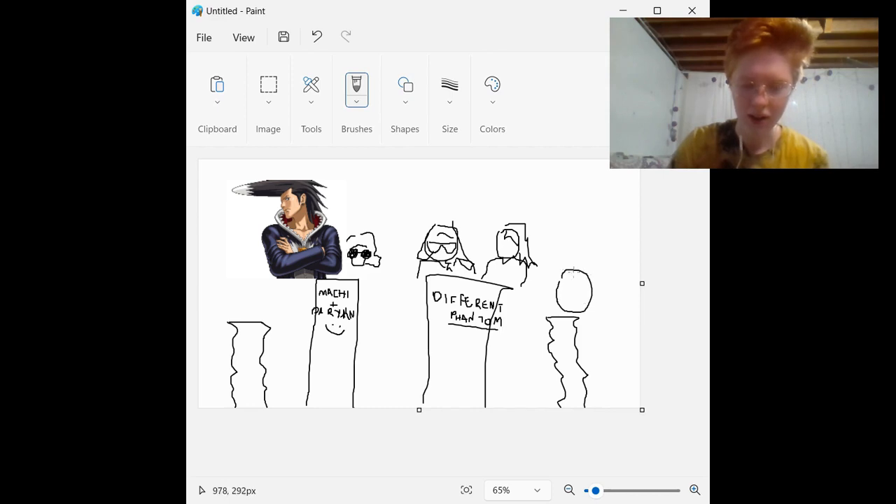
pyautogui.moveTo(574, 273); pyautogui.dragTo(588, 269)
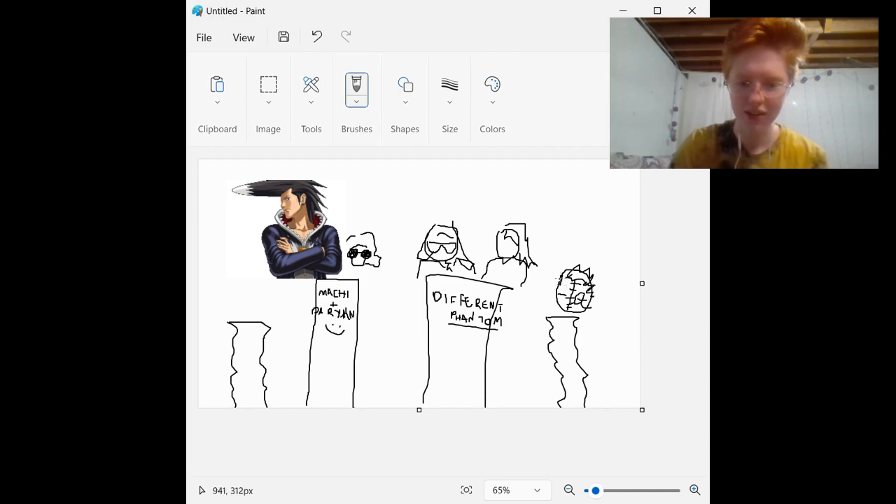
pyautogui.moveTo(600, 247)
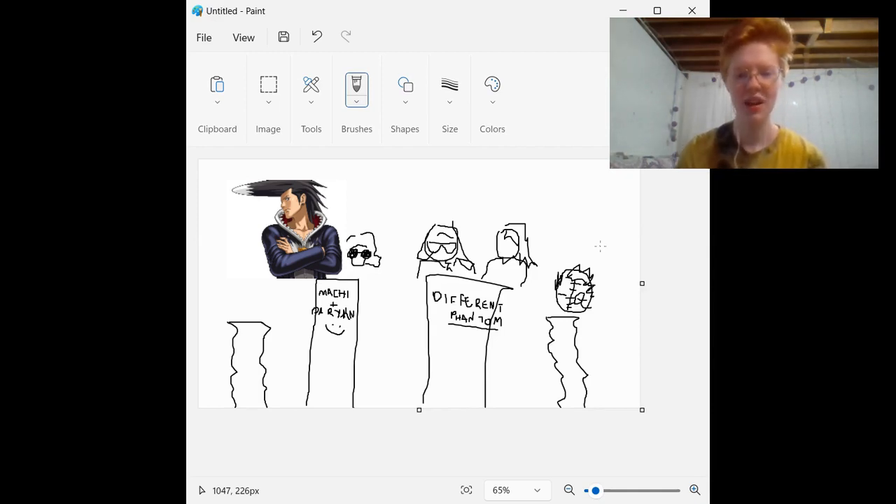
pyautogui.moveTo(249, 346)
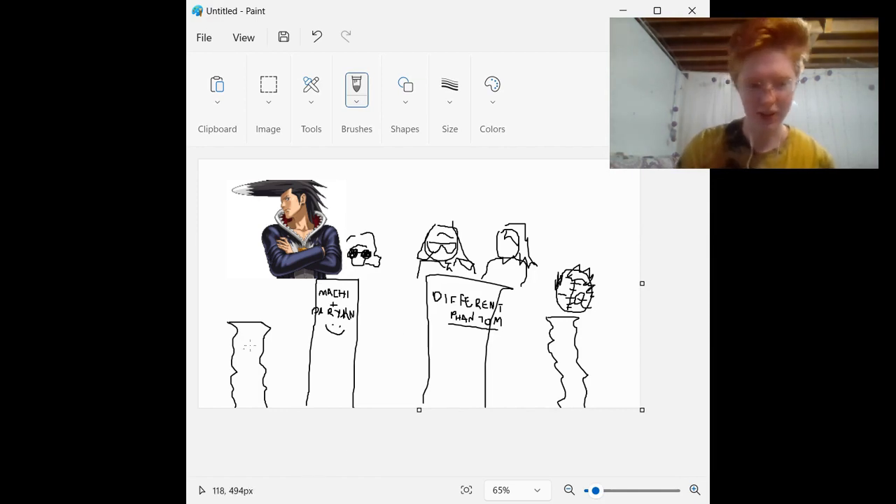
pyautogui.moveTo(263, 282)
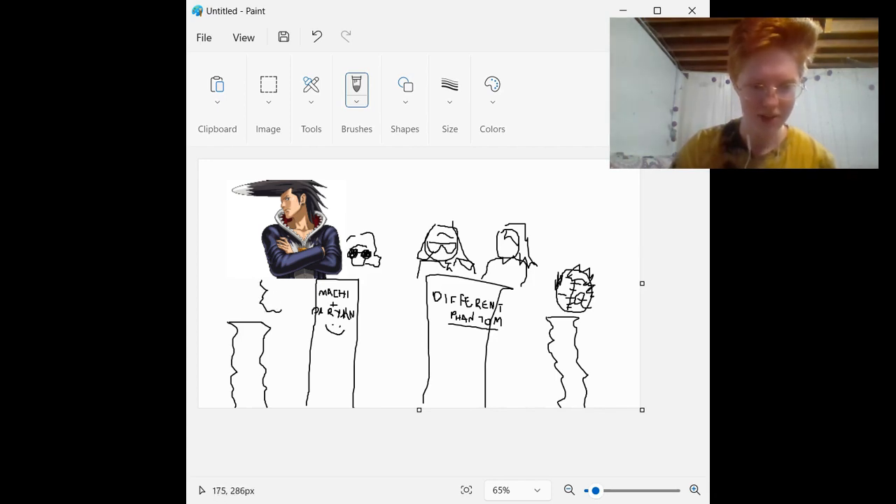
# - Sketch the first outline strokes of a head above the leftmost pillar
pyautogui.moveTo(269, 282); pyautogui.dragTo(280, 305)
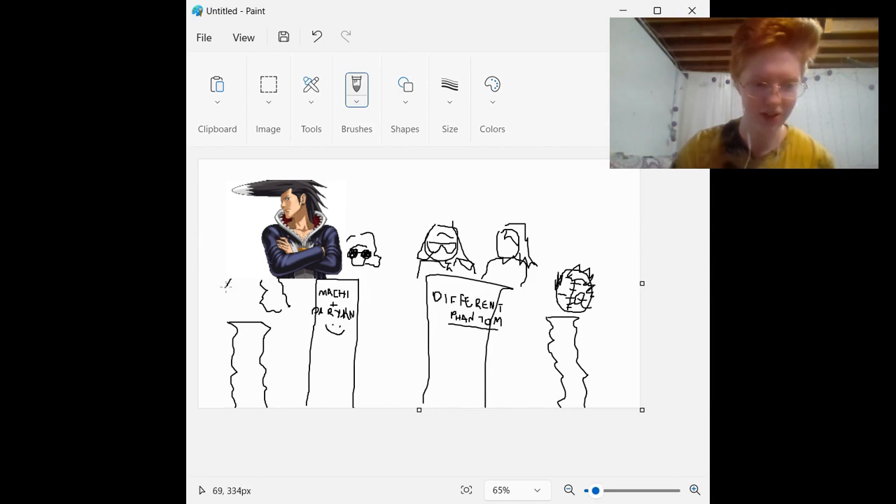
pyautogui.moveTo(224, 287); pyautogui.dragTo(245, 294)
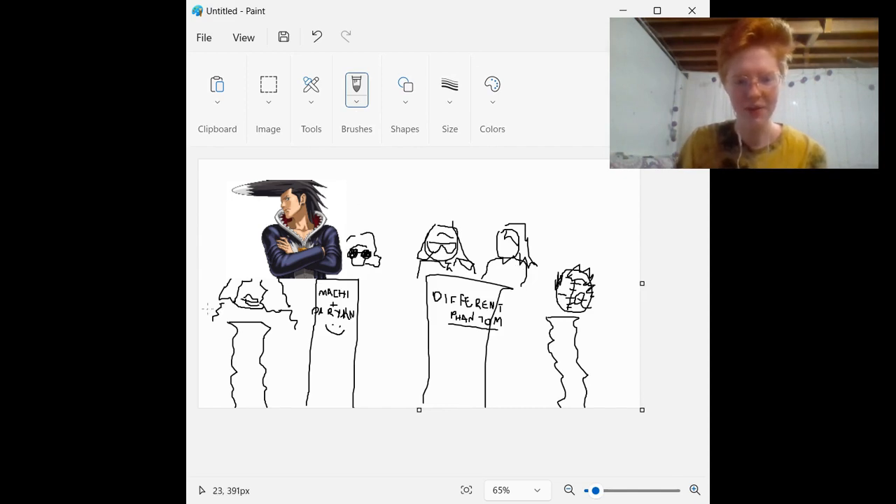
pyautogui.moveTo(249, 106)
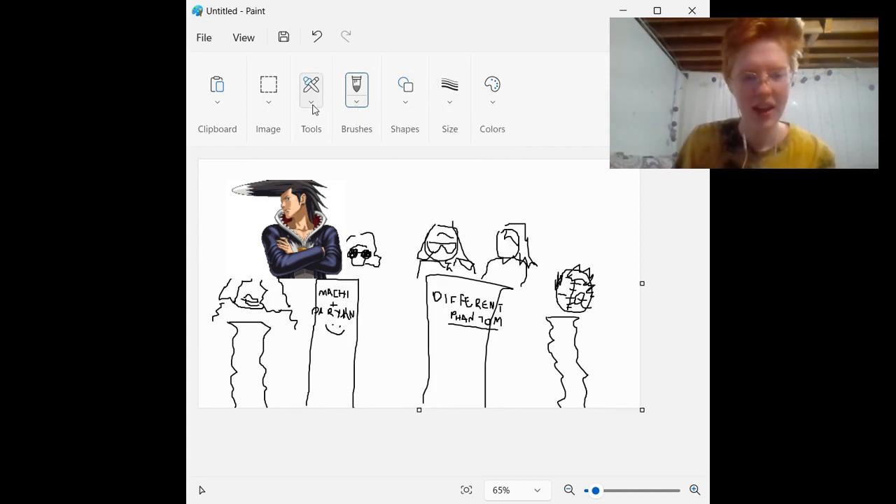
# - Choose a different brush style from the Brushes list
pyautogui.click(310, 95)
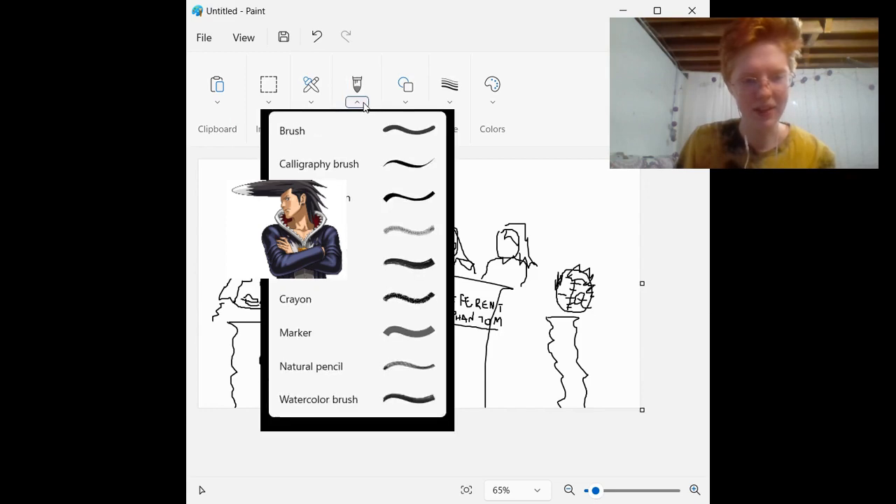
pyautogui.click(356, 103)
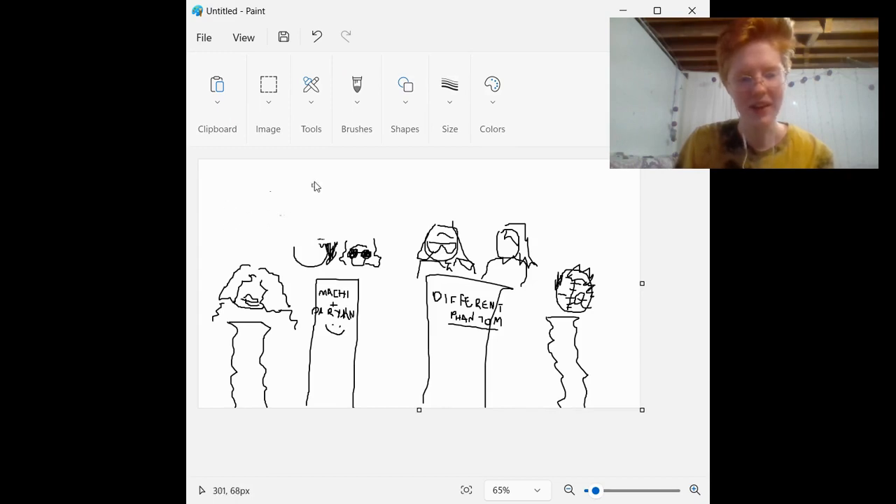
# - Clear the old sketches from the canvas and switch back to freehand brush drawing
pyautogui.click(405, 95)
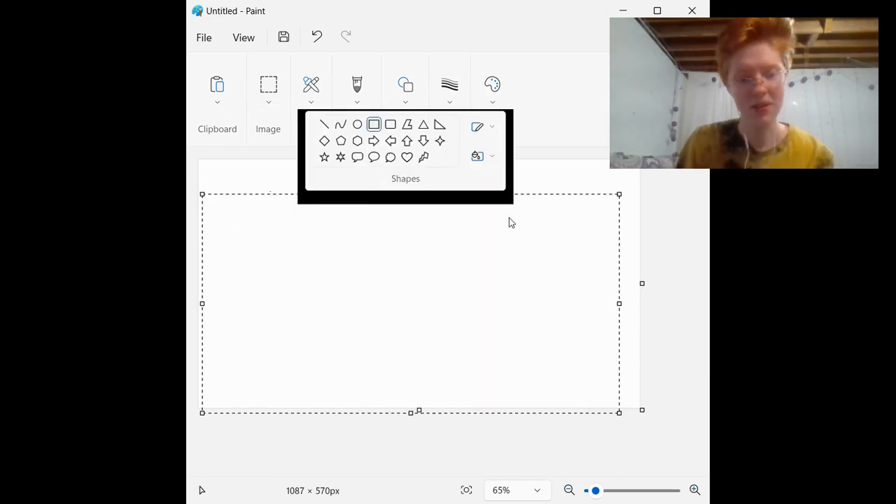
pyautogui.click(311, 86)
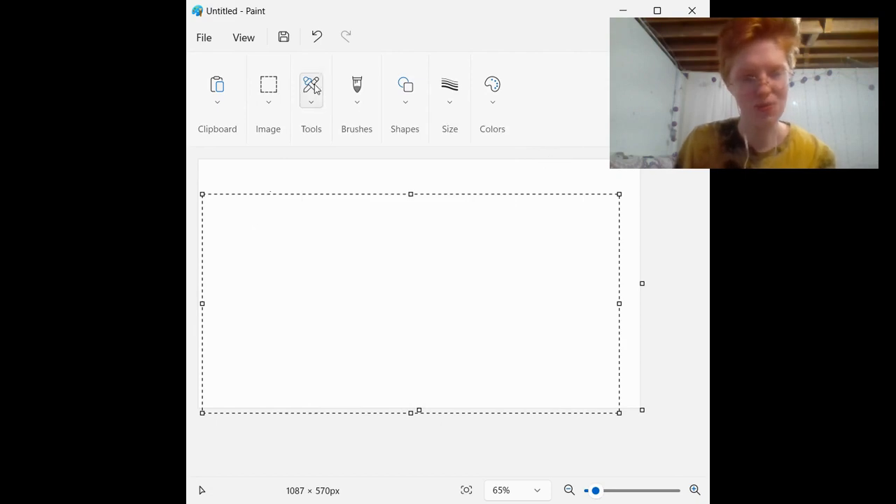
pyautogui.click(356, 91)
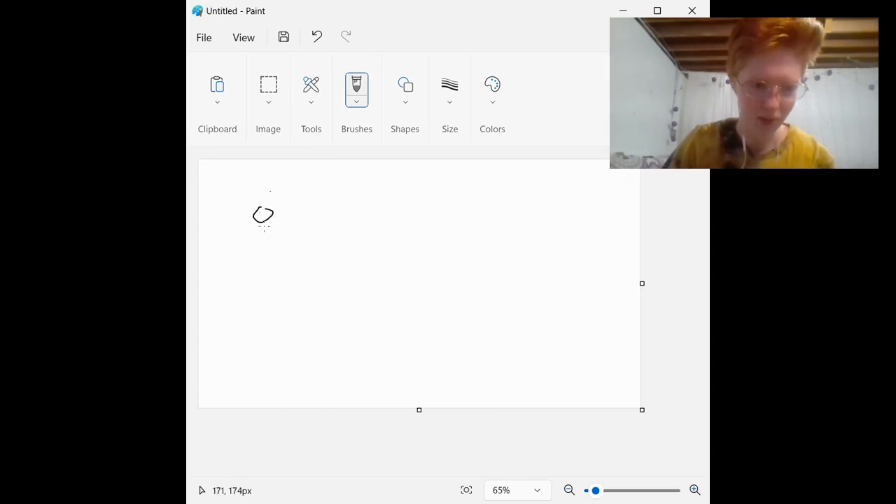
# - Sketch a stick figure with spiky hair and start a second figure's head and body beside it
pyautogui.moveTo(264, 223); pyautogui.dragTo(269, 245)
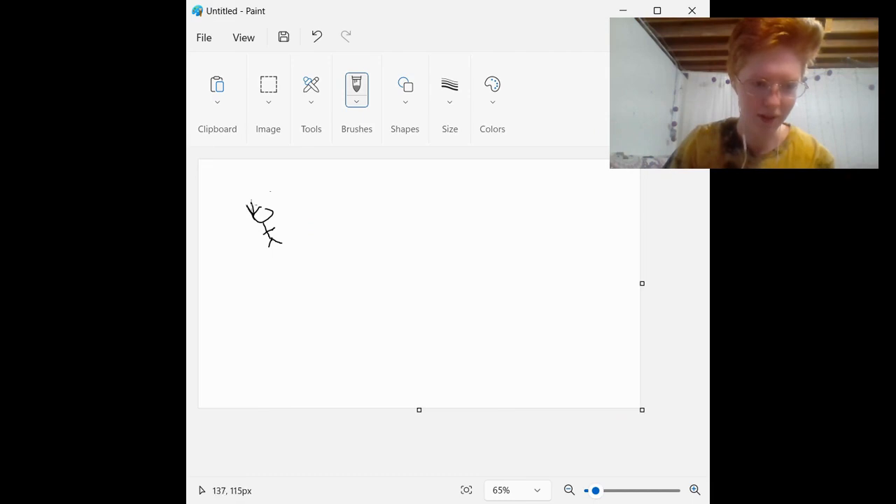
pyautogui.moveTo(255, 208); pyautogui.dragTo(266, 198)
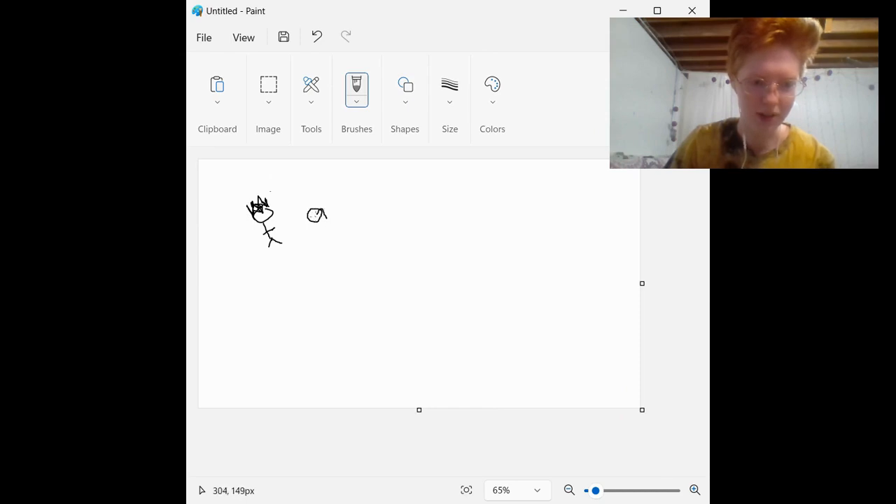
pyautogui.moveTo(308, 210); pyautogui.dragTo(322, 224)
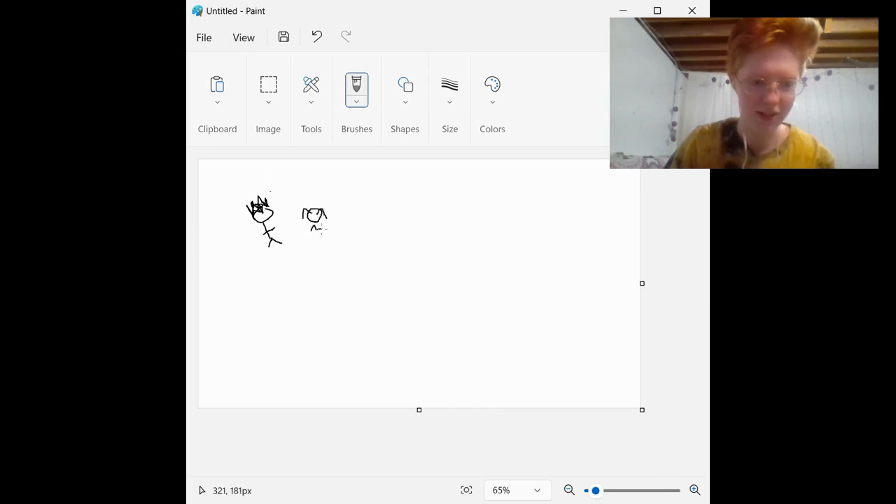
pyautogui.moveTo(313, 224); pyautogui.dragTo(316, 245)
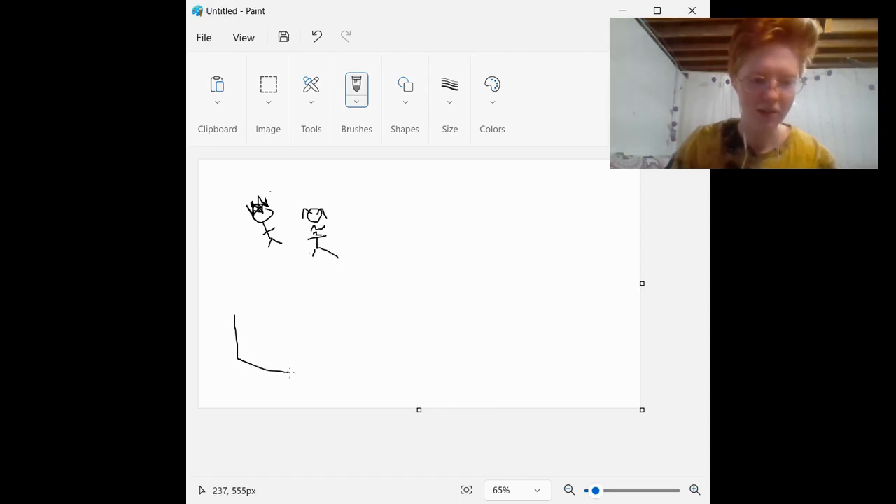
# - Draw a two-door duplex below the figures with a curved arrow from each figure down to it
pyautogui.moveTo(235, 315); pyautogui.dragTo(336, 378)
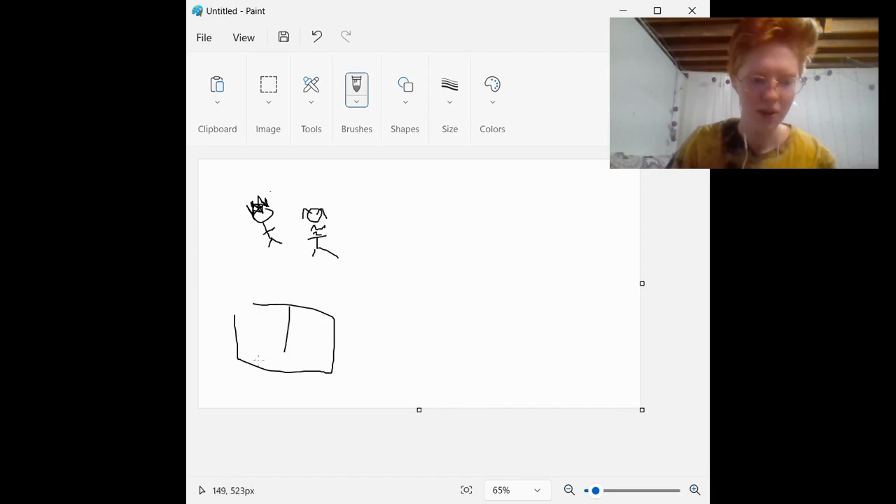
pyautogui.moveTo(245, 364); pyautogui.dragTo(264, 347)
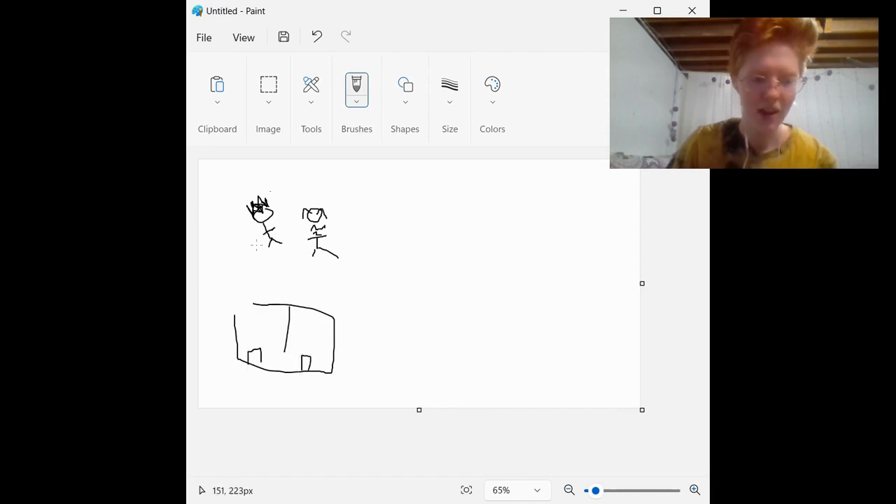
pyautogui.moveTo(265, 240); pyautogui.dragTo(257, 290)
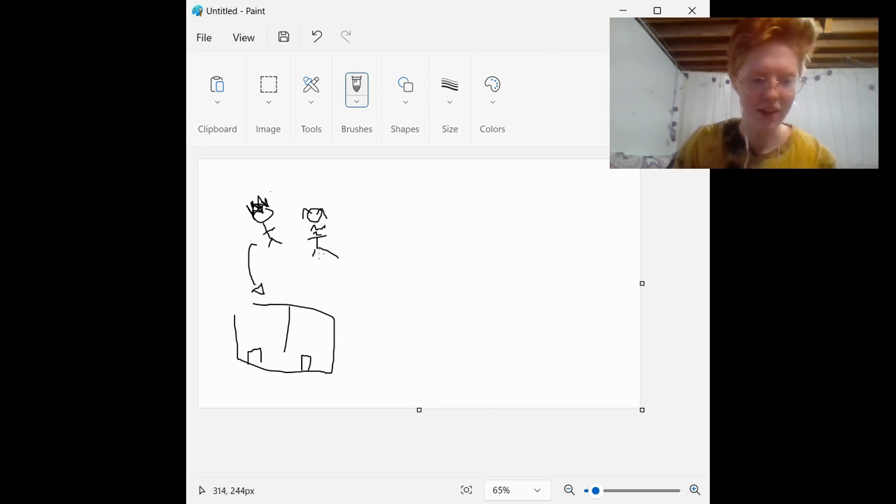
pyautogui.moveTo(343, 231); pyautogui.dragTo(339, 287)
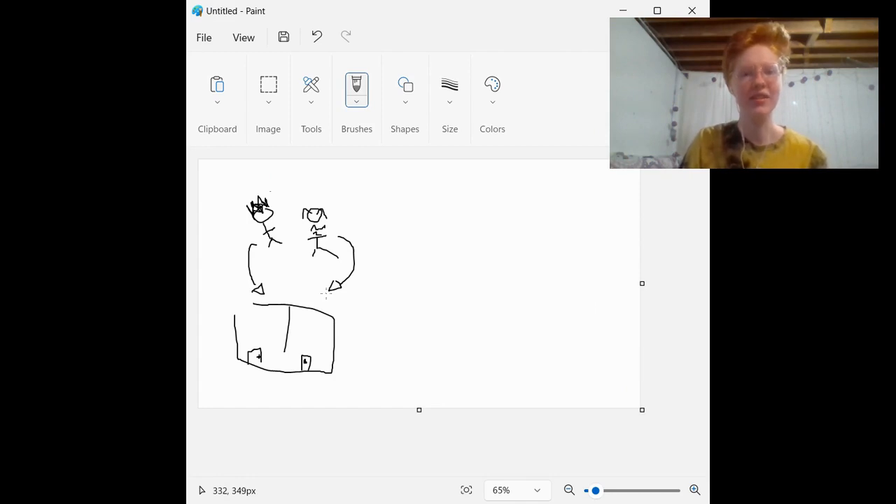
pyautogui.moveTo(301, 308)
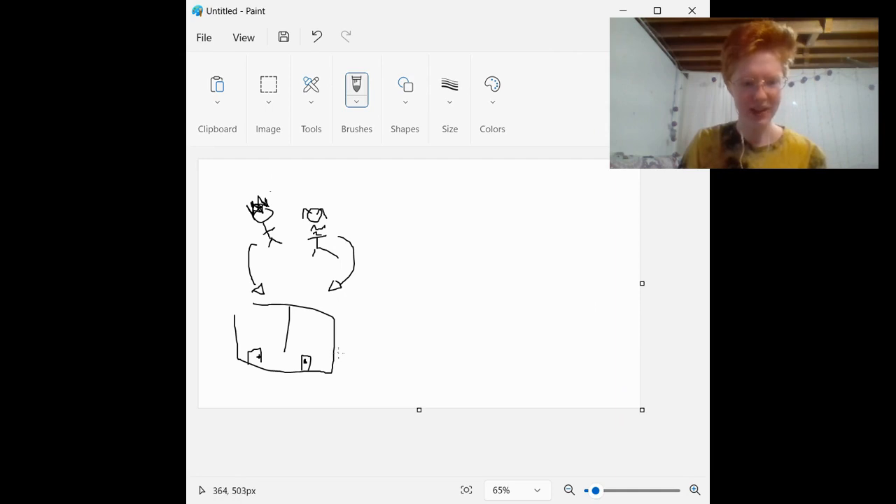
pyautogui.moveTo(329, 333)
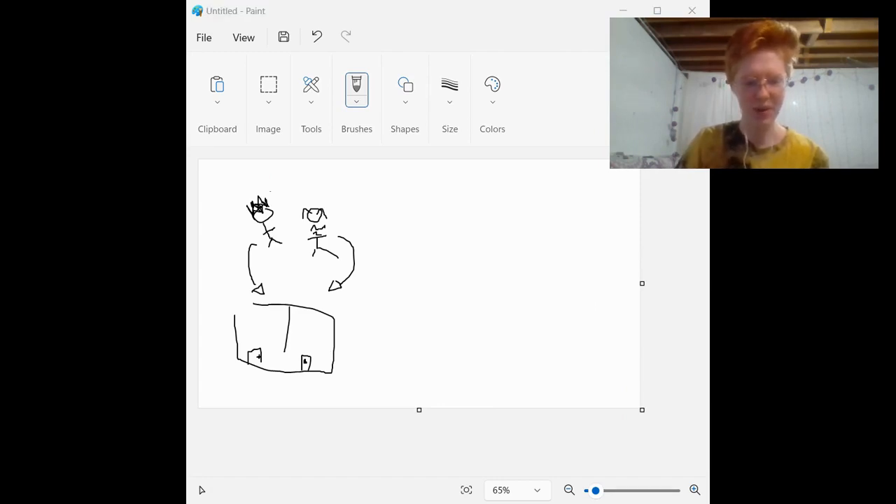
pyautogui.moveTo(523, 206)
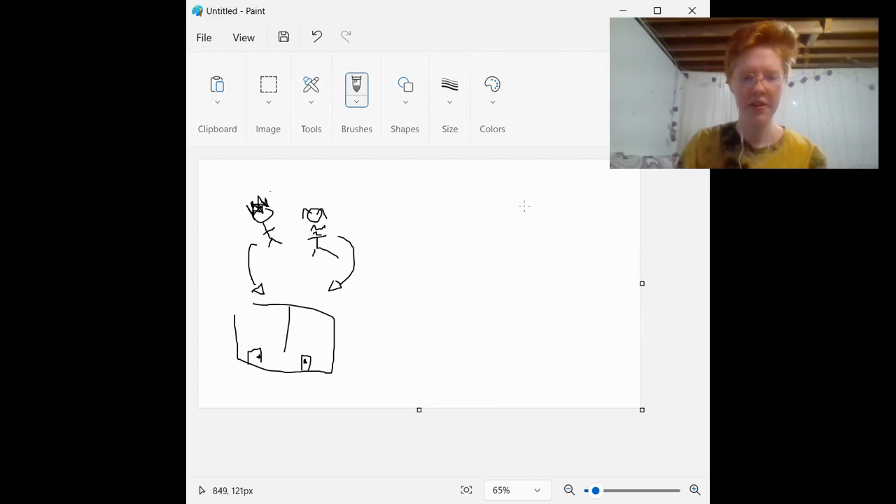
# - Sketch a small new head outline near the top right of the canvas
pyautogui.moveTo(451, 208); pyautogui.dragTo(459, 193)
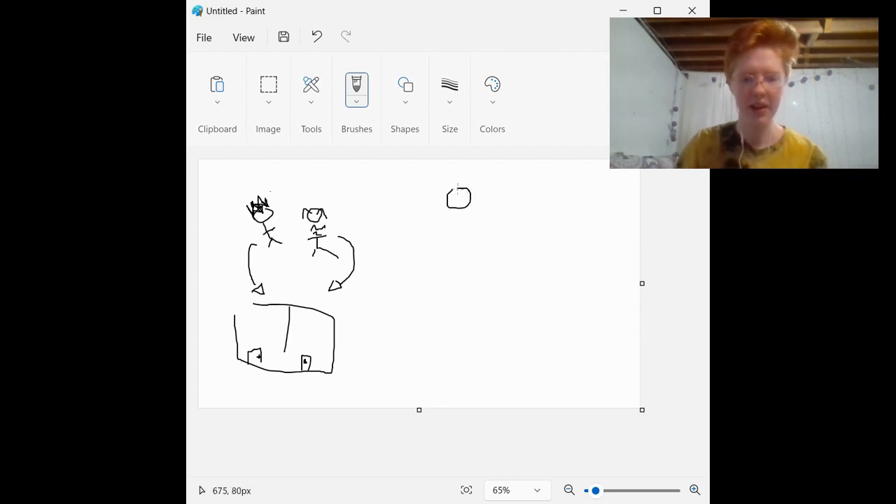
pyautogui.moveTo(448, 194); pyautogui.dragTo(471, 193)
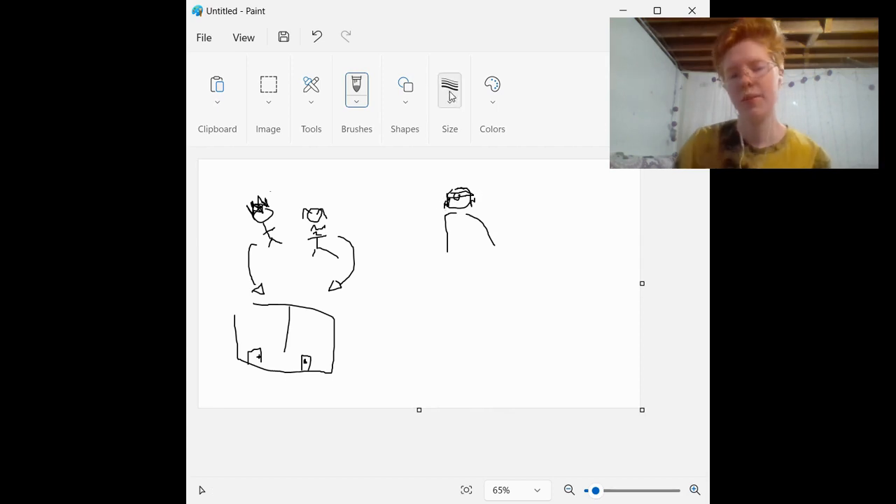
# - Draw light-blue and pink flag stripes beside the head, then return to black
pyautogui.click(493, 95)
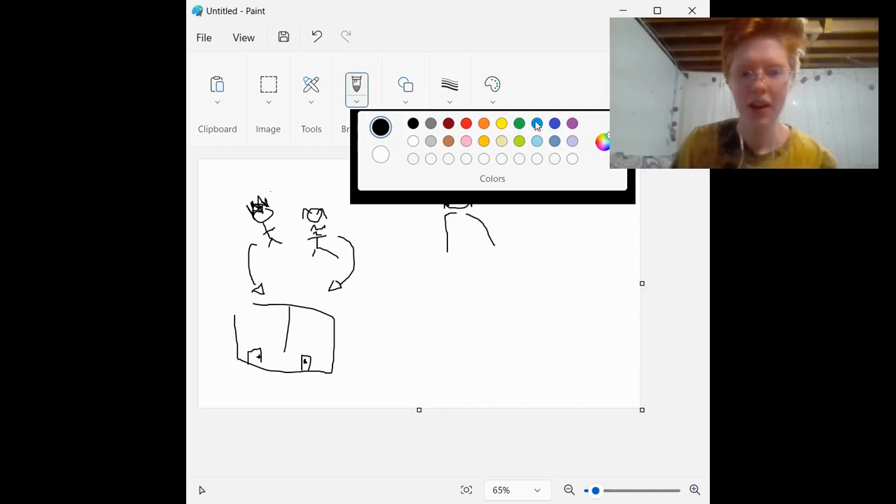
pyautogui.click(538, 123)
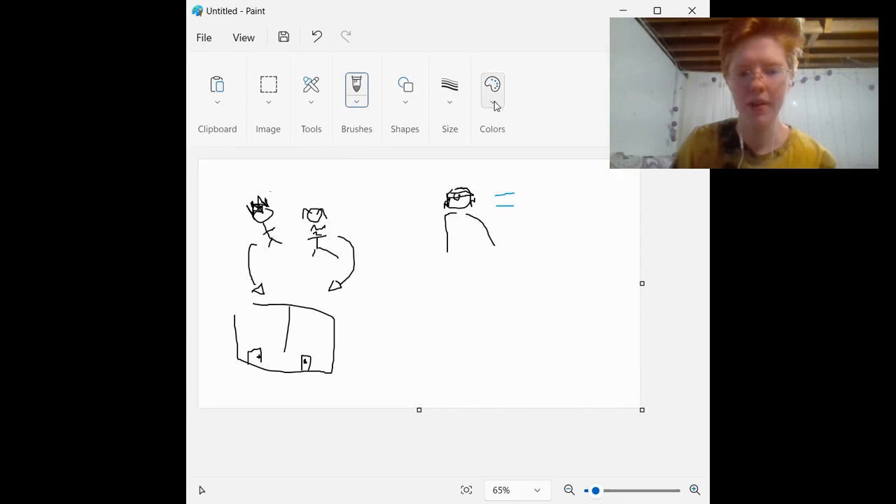
pyautogui.click(493, 91)
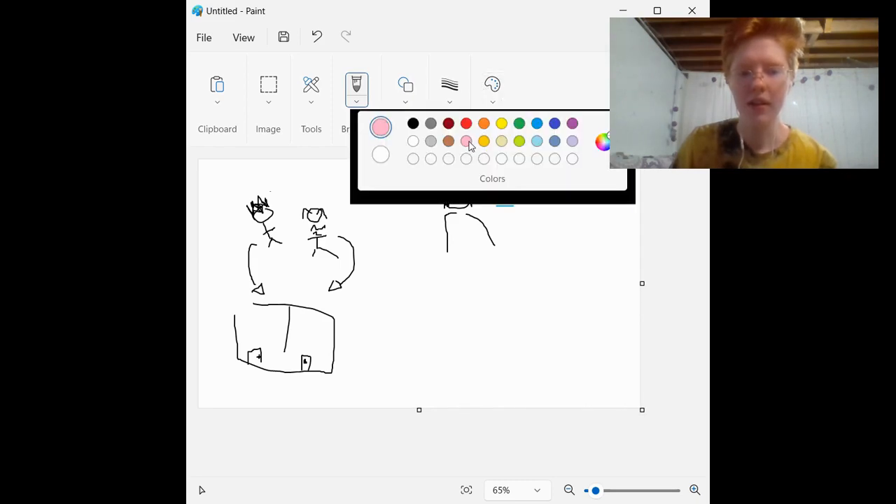
pyautogui.moveTo(512, 87)
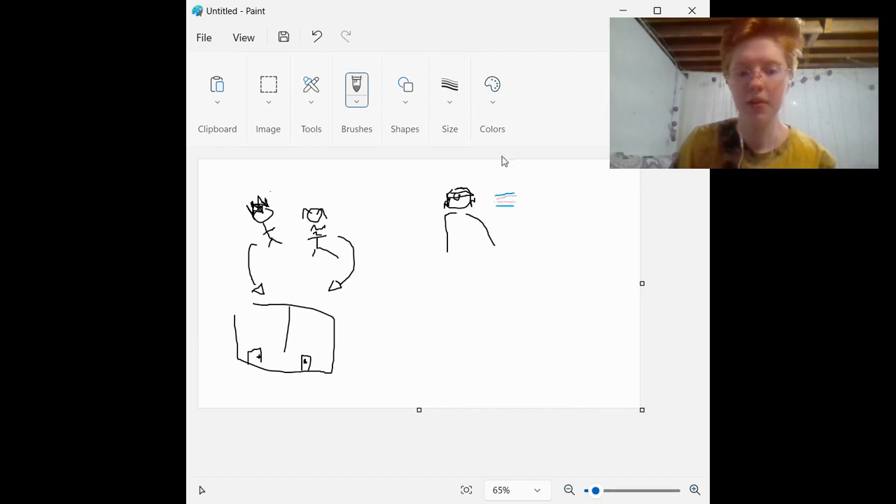
pyautogui.click(493, 91)
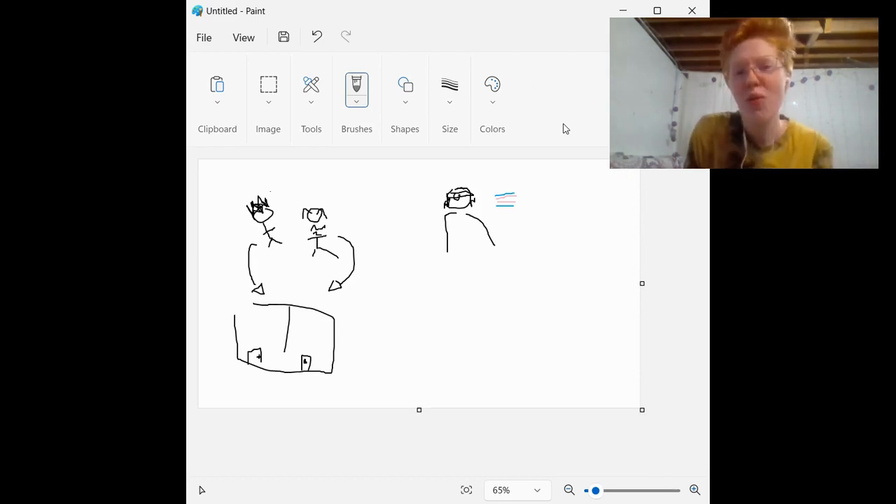
pyautogui.moveTo(551, 216)
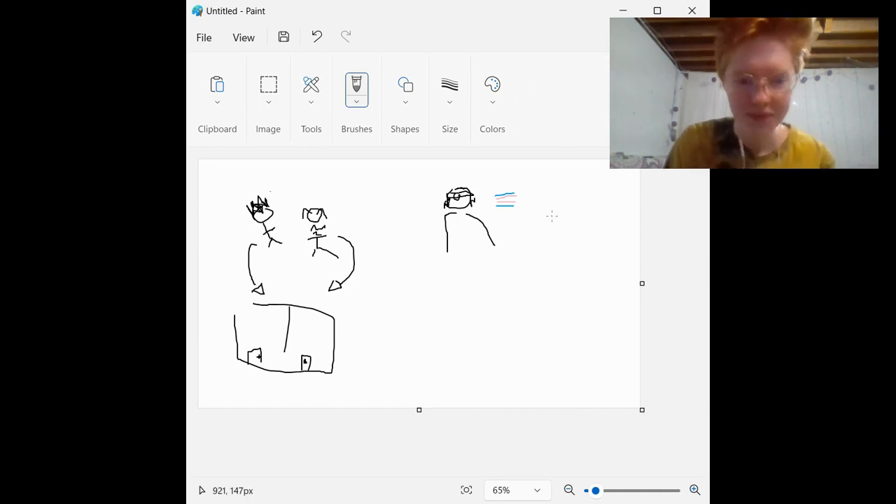
pyautogui.moveTo(473, 311)
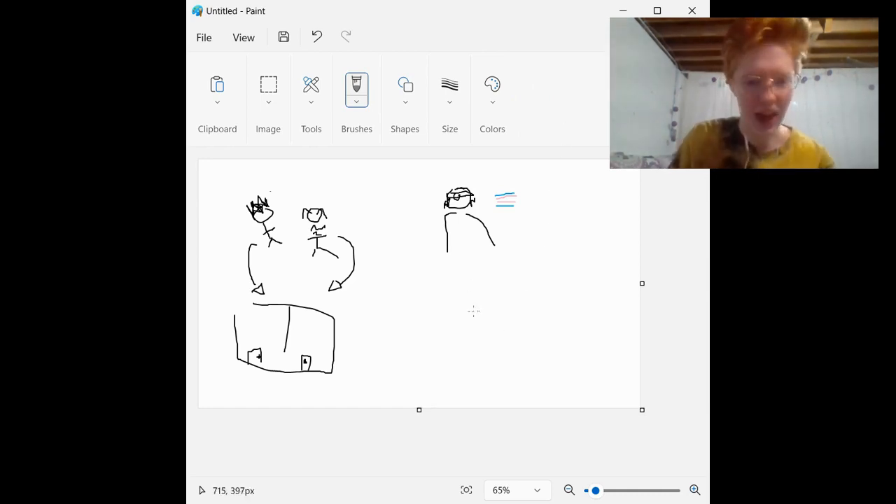
# - Sketch a large face with jaw, nose, mouth, spiky hair, glasses, shoulders and a chest detail
pyautogui.moveTo(490, 308); pyautogui.dragTo(498, 357)
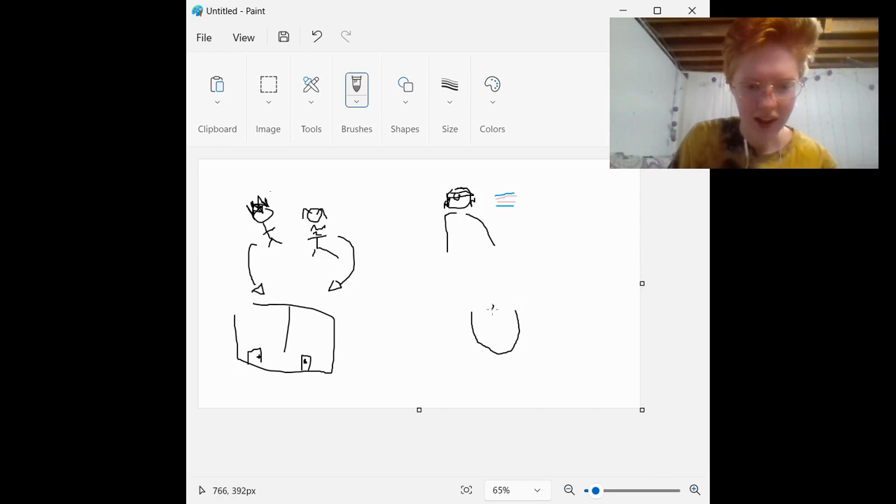
pyautogui.moveTo(490, 310); pyautogui.dragTo(498, 319)
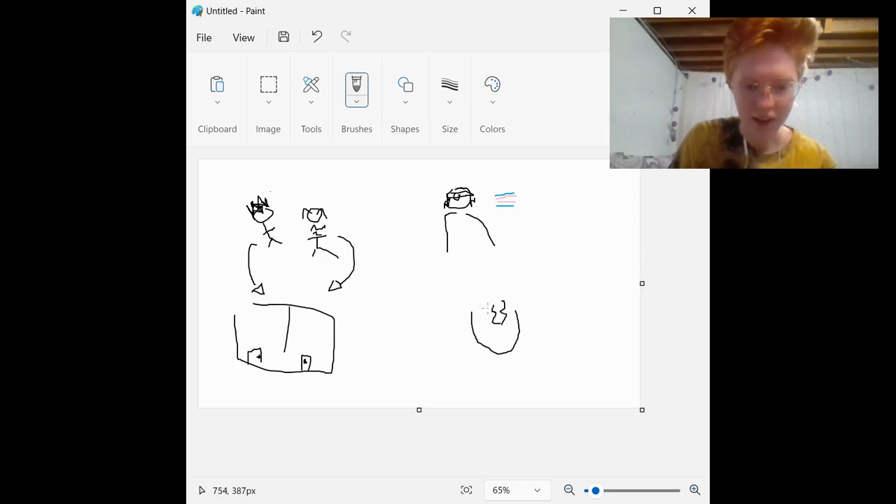
pyautogui.moveTo(465, 290); pyautogui.dragTo(521, 308)
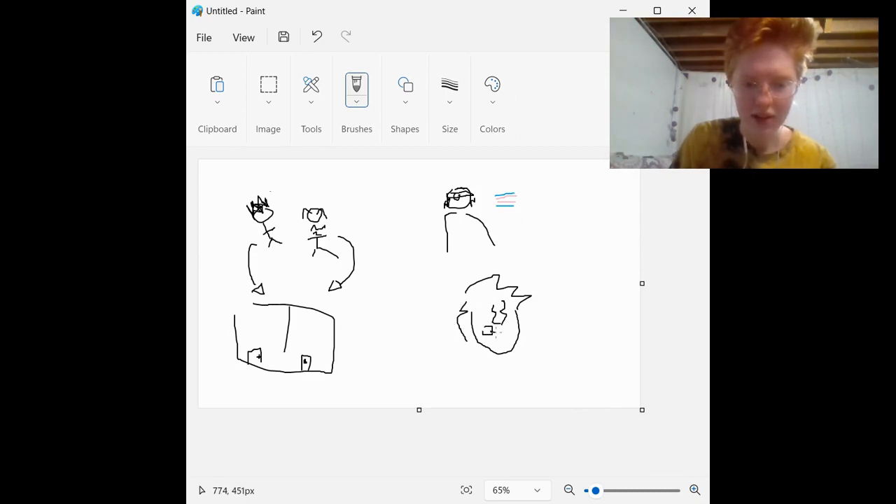
pyautogui.moveTo(488, 331); pyautogui.dragTo(504, 333)
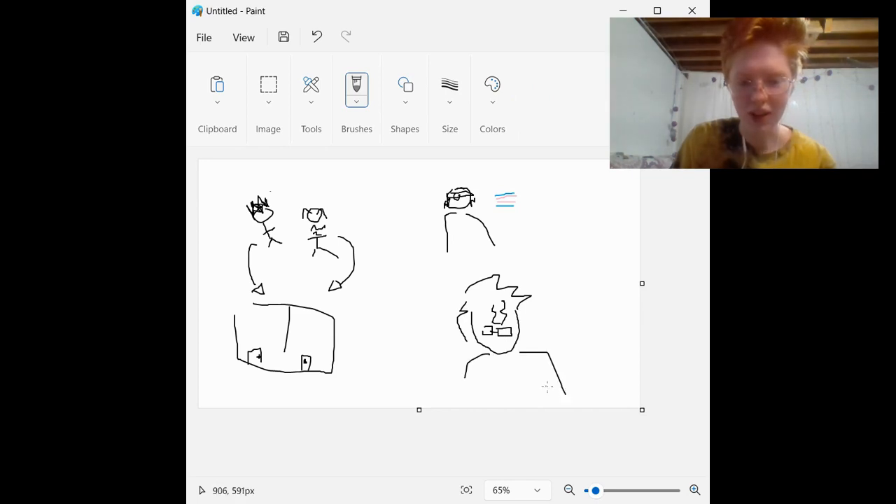
pyautogui.moveTo(504, 362); pyautogui.dragTo(515, 376)
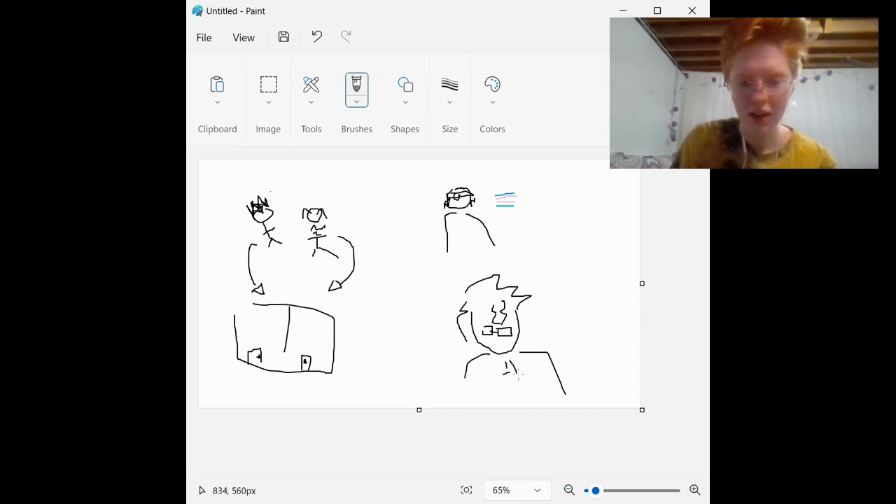